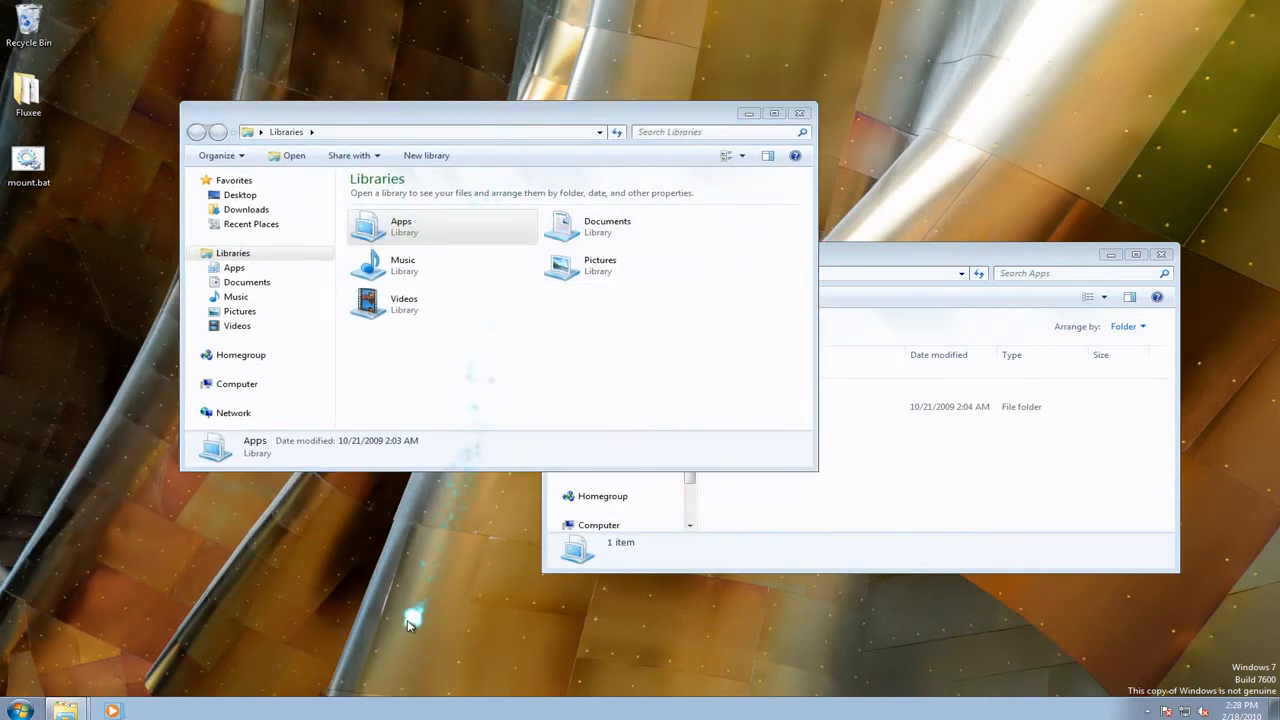
pyautogui.moveTo(343, 713)
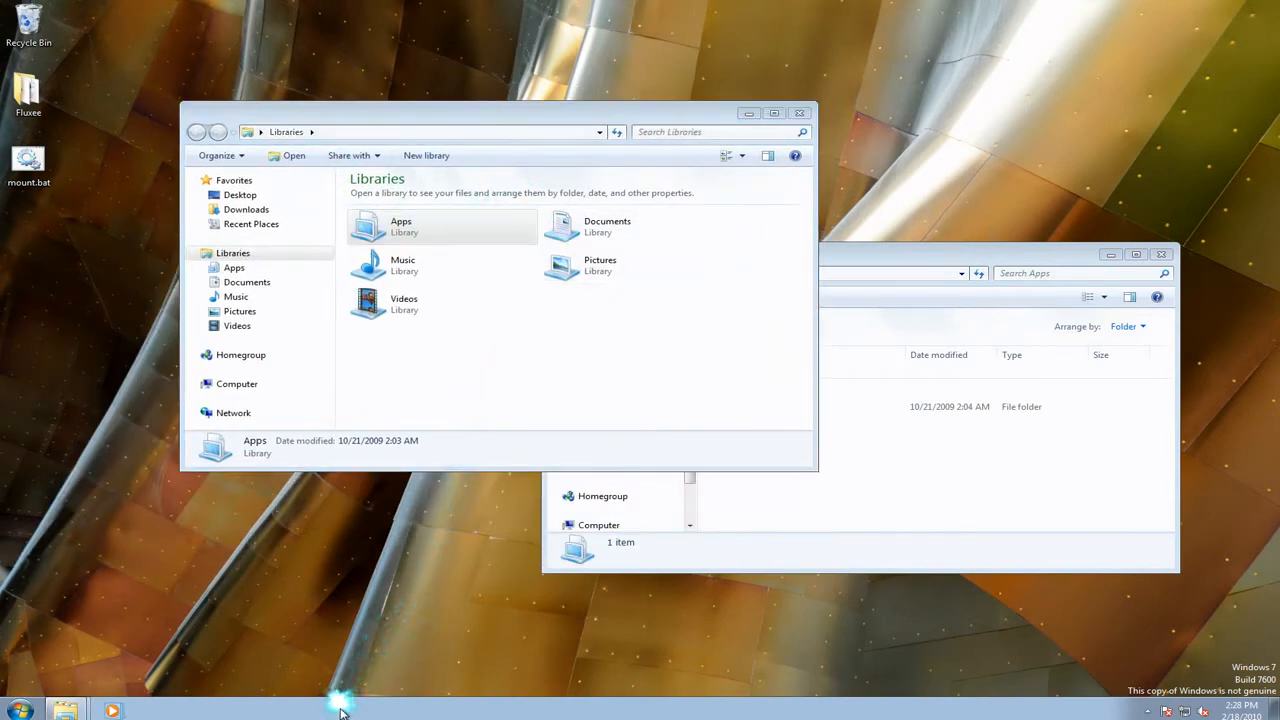
pyautogui.moveTo(320, 713)
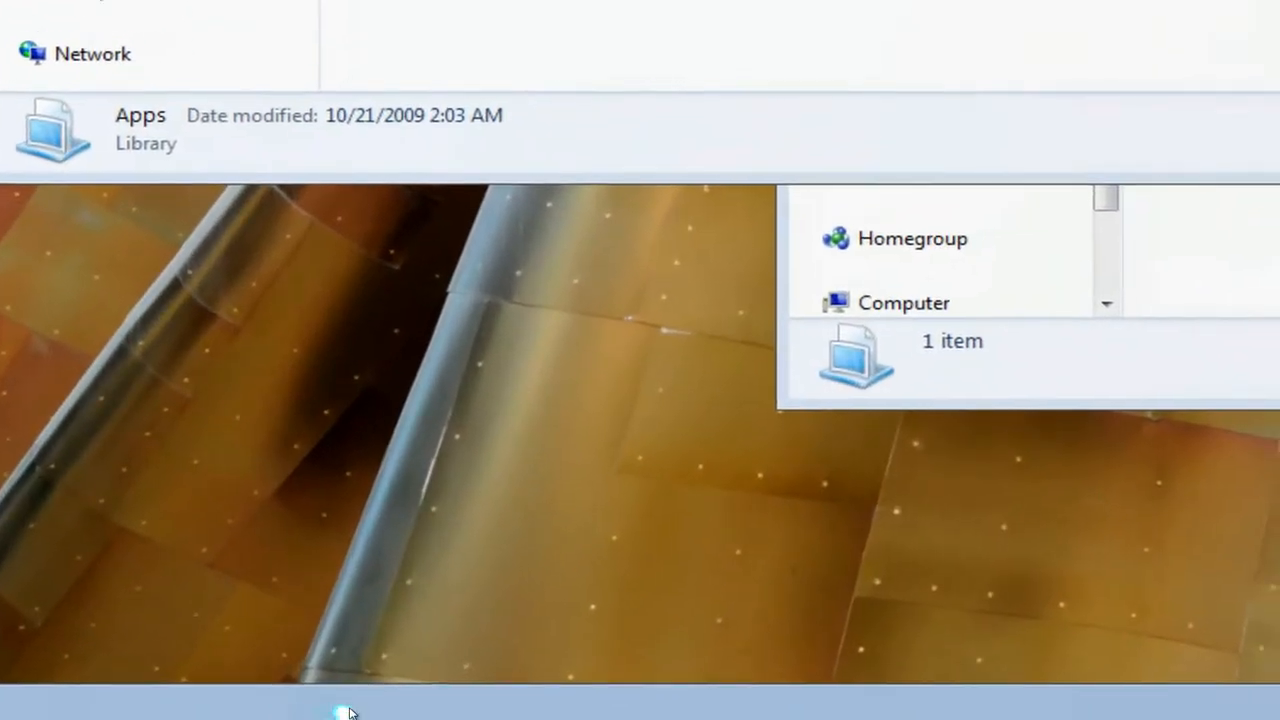
# Arrange the Libraries and Apps windows side by side from the taskbar context menu
pyautogui.rightClick(347, 710)
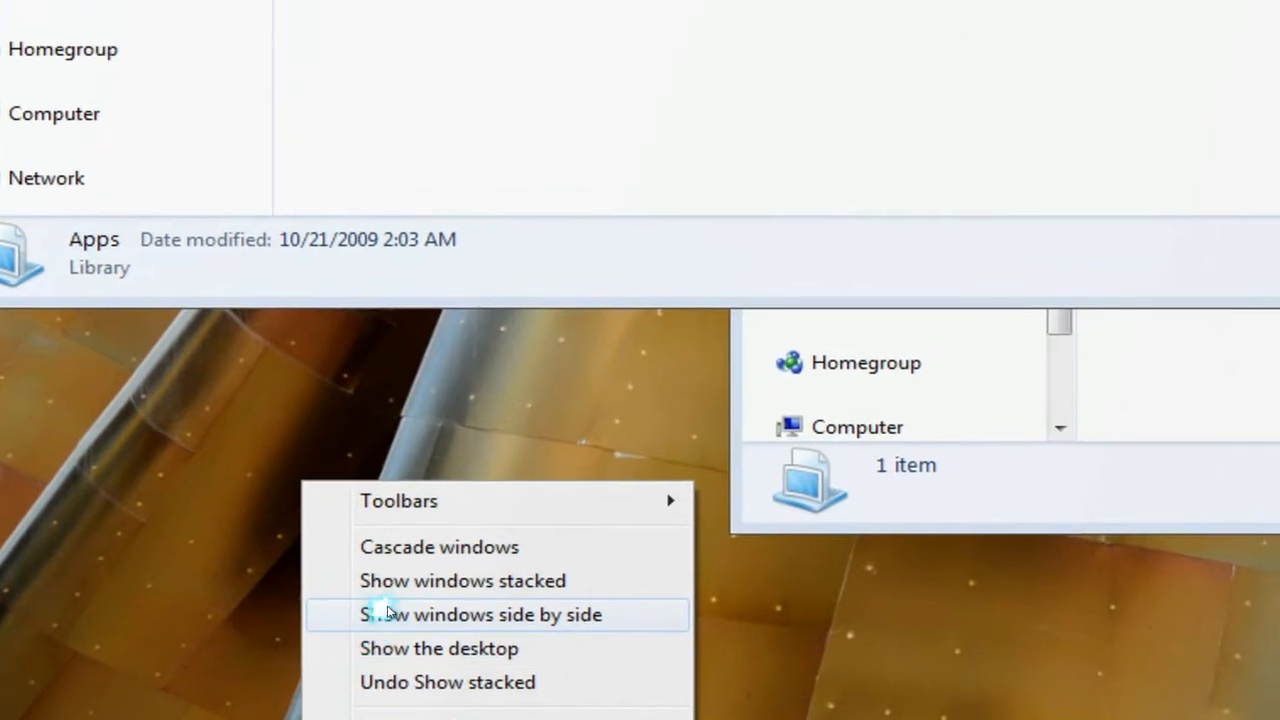
pyautogui.click(481, 614)
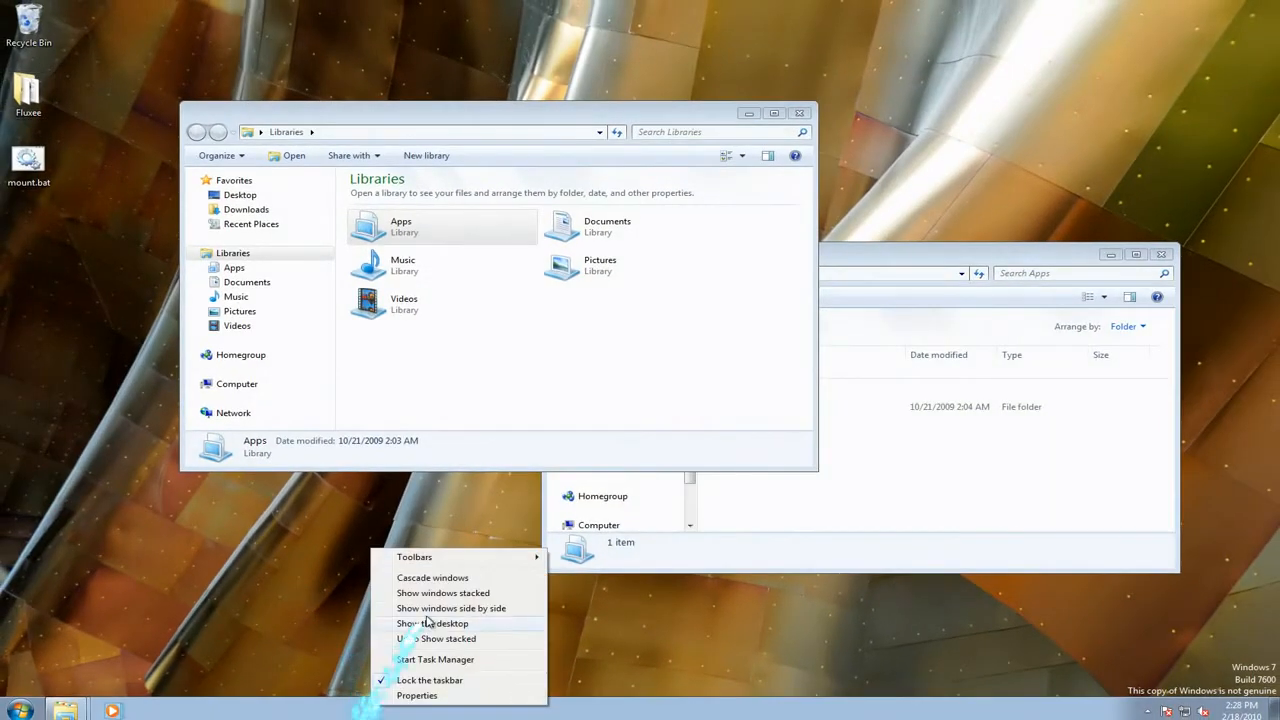
pyautogui.click(451, 608)
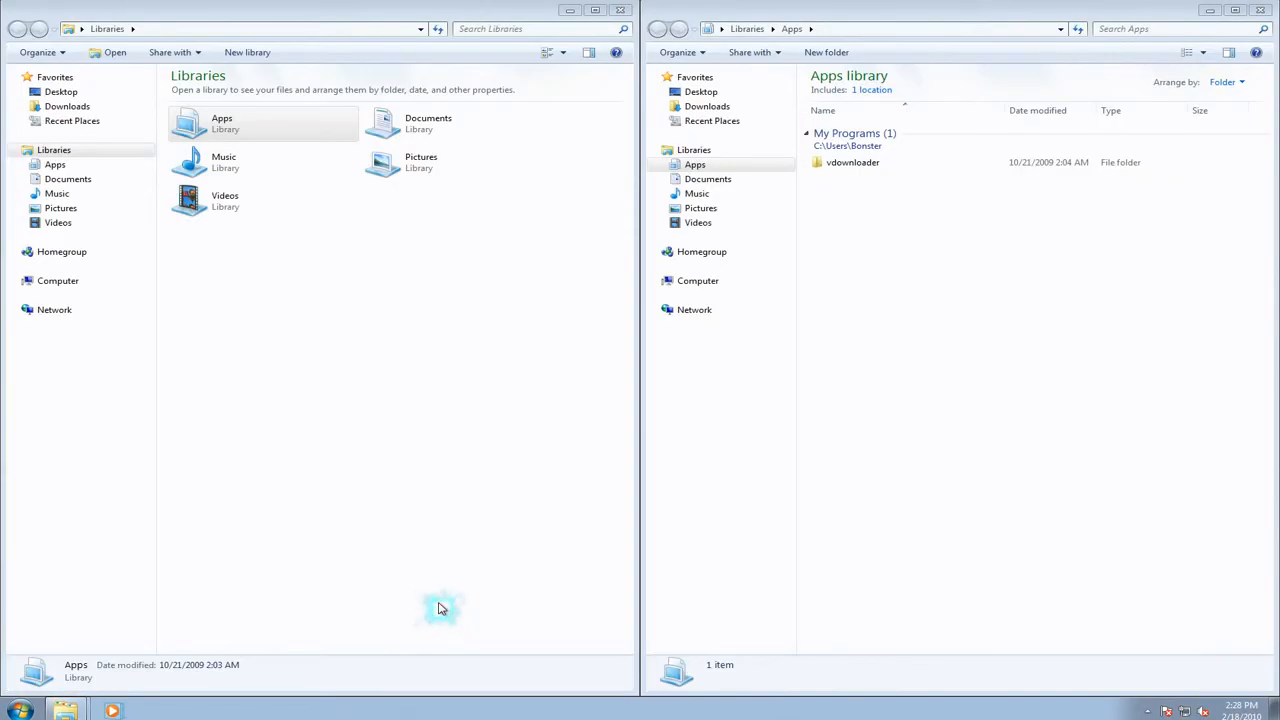
pyautogui.moveTo(398, 710)
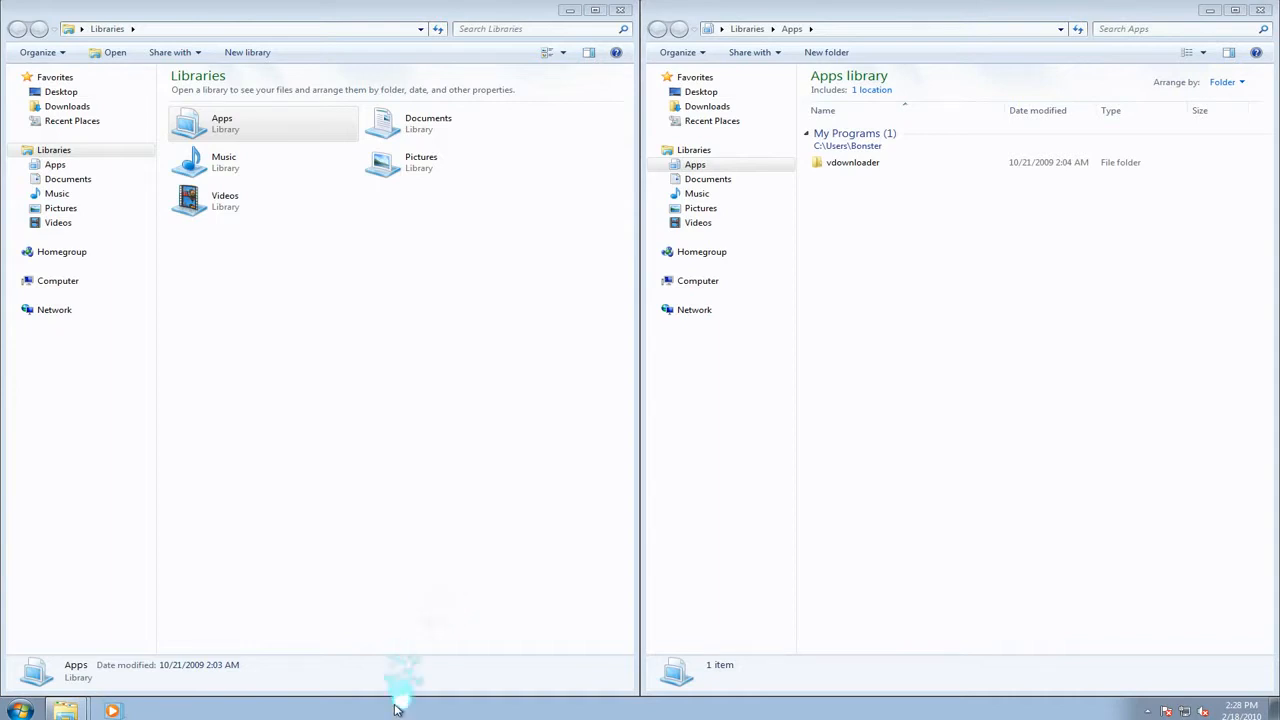
# Stack the two windows via the taskbar menu, then undo Show stacked to restore the overlapping layout
pyautogui.rightClick(398, 700)
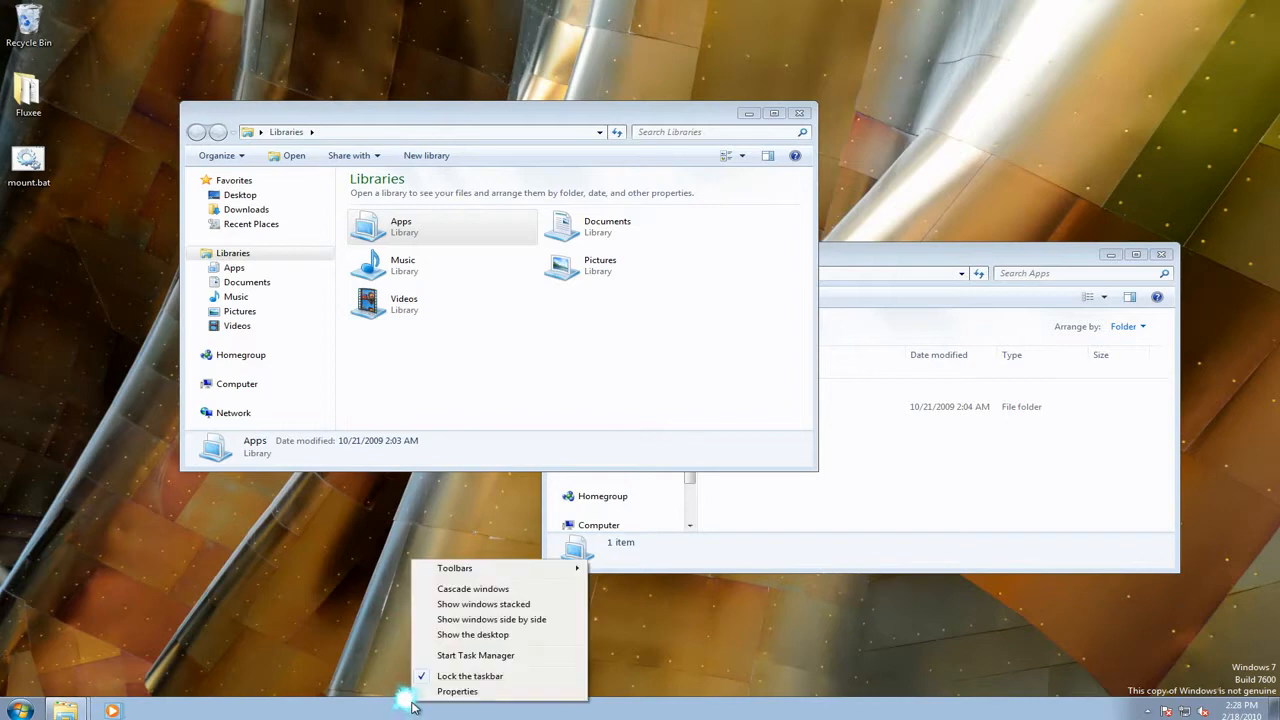
pyautogui.click(483, 604)
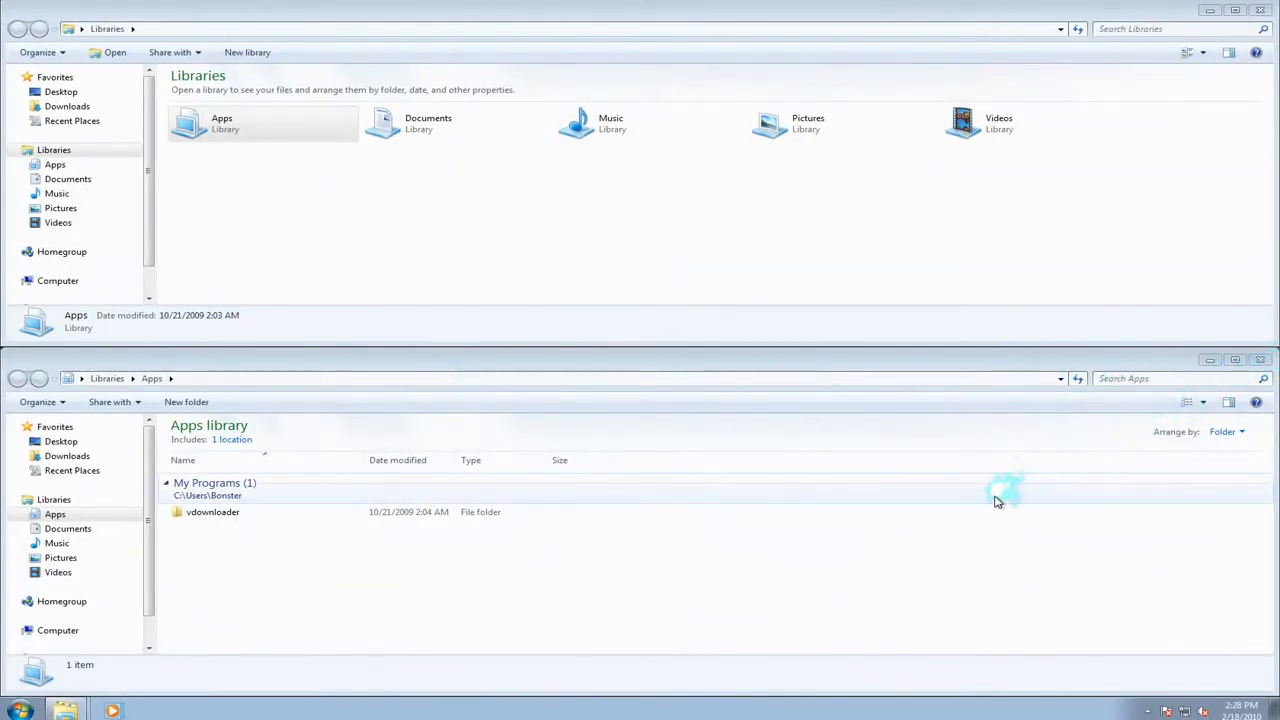
pyautogui.moveTo(965, 515)
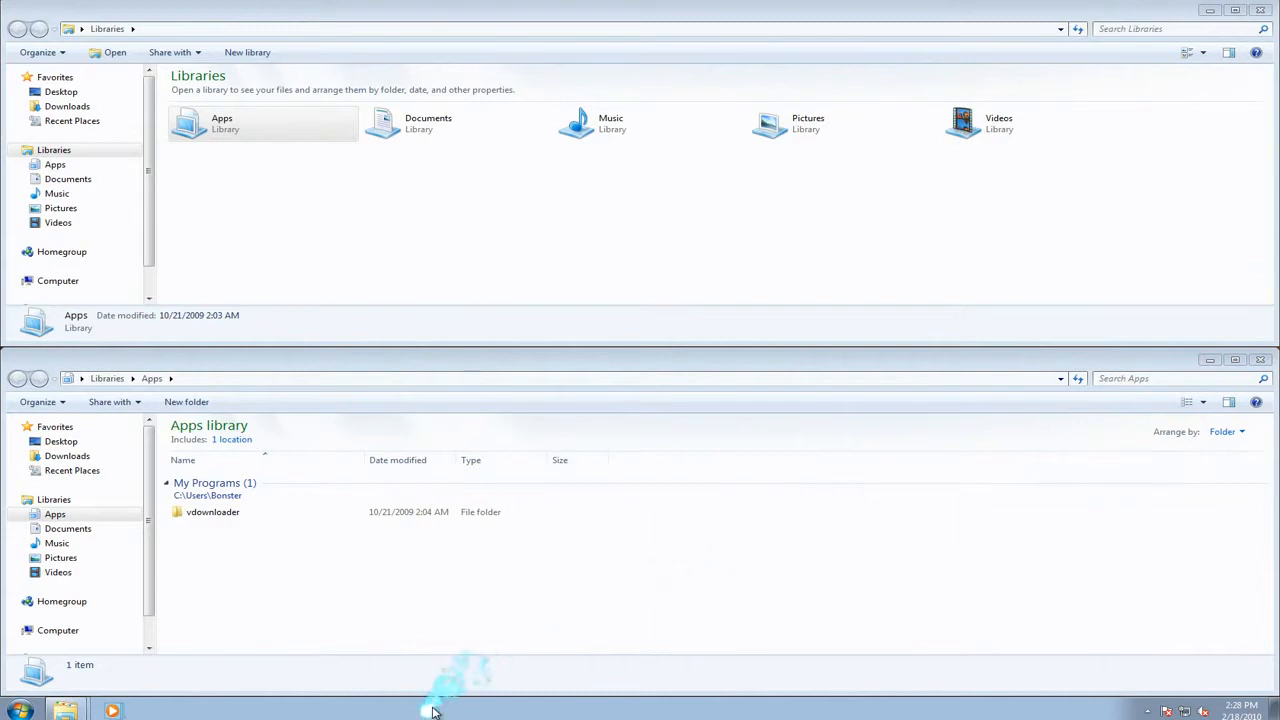
pyautogui.rightClick(434, 710)
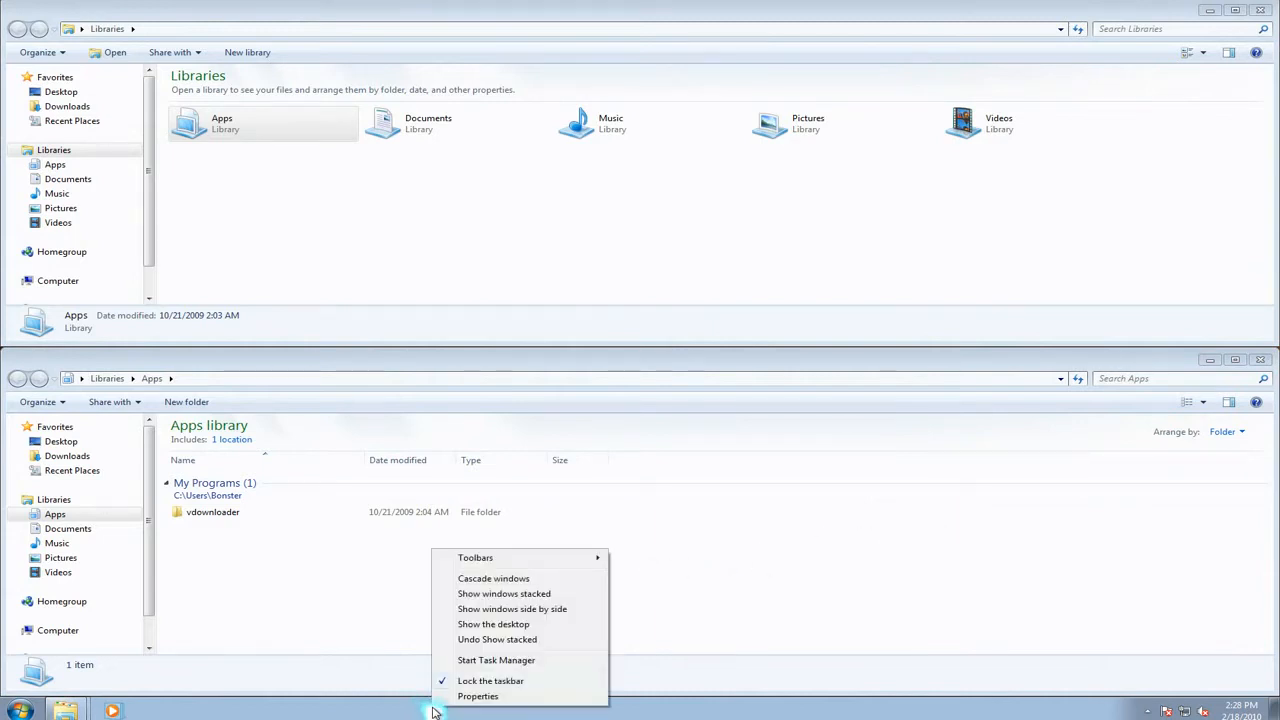
pyautogui.click(512, 608)
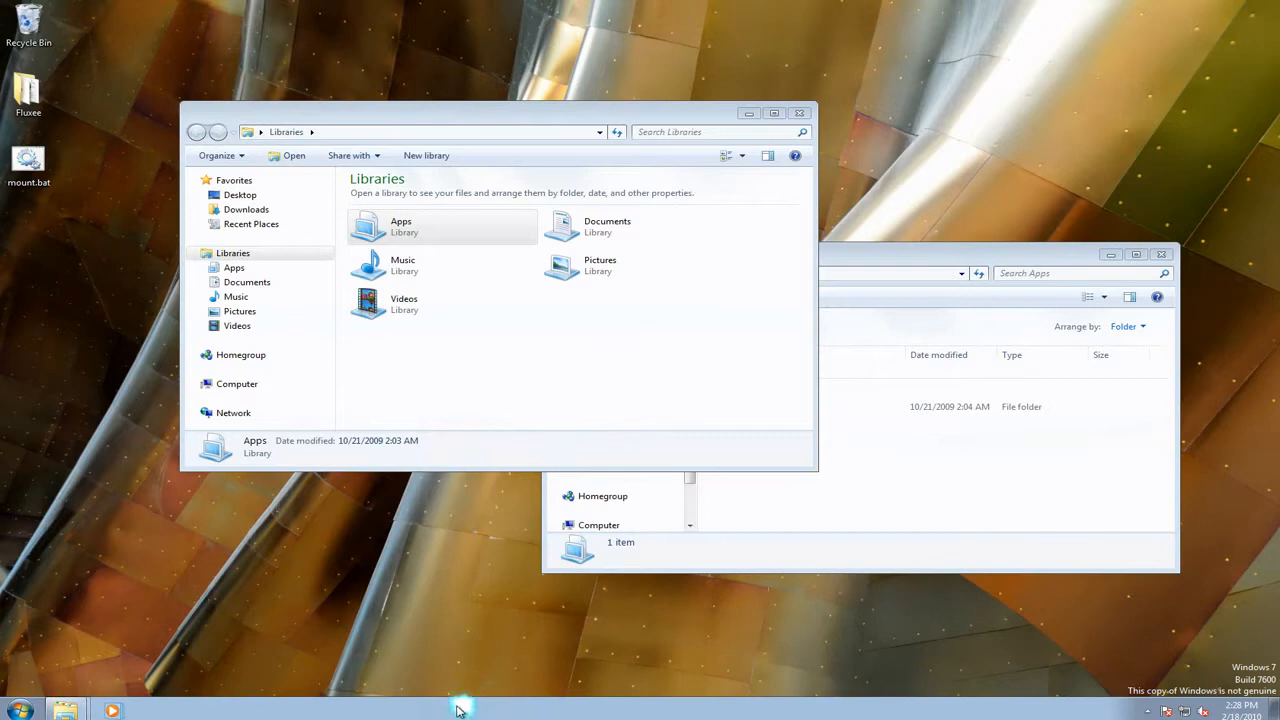
pyautogui.rightClick(458, 710)
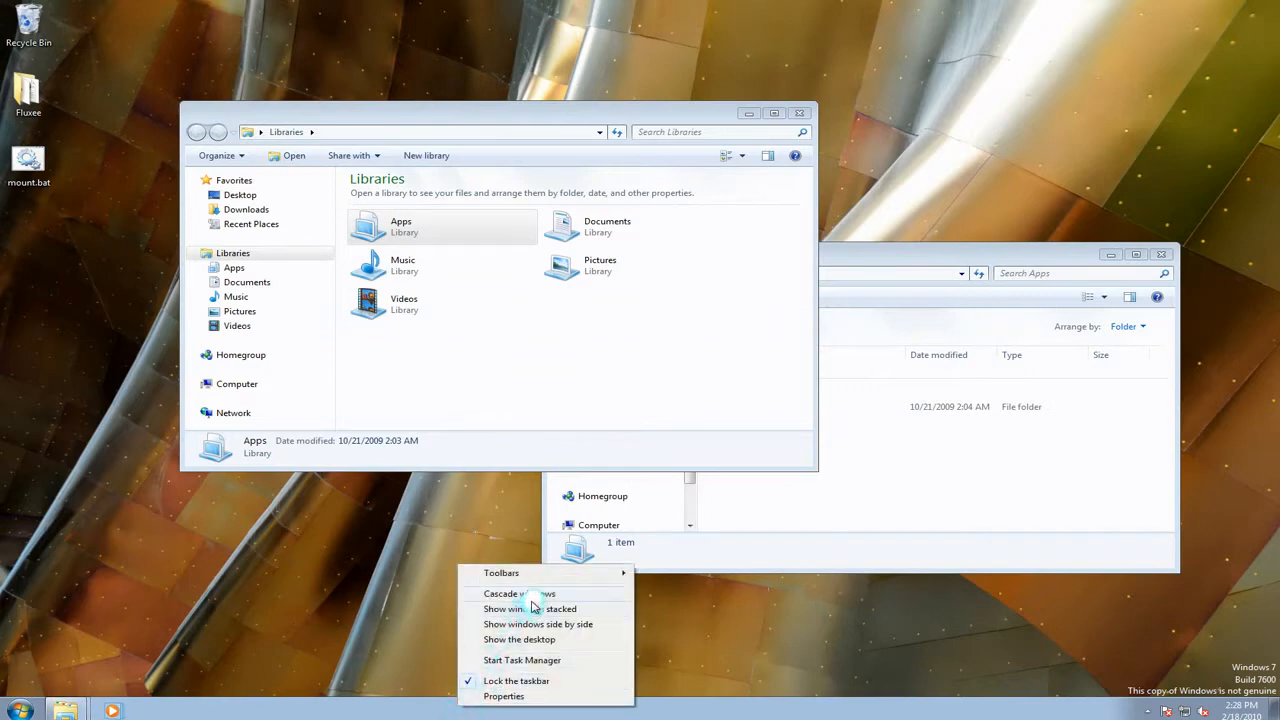
pyautogui.click(520, 593)
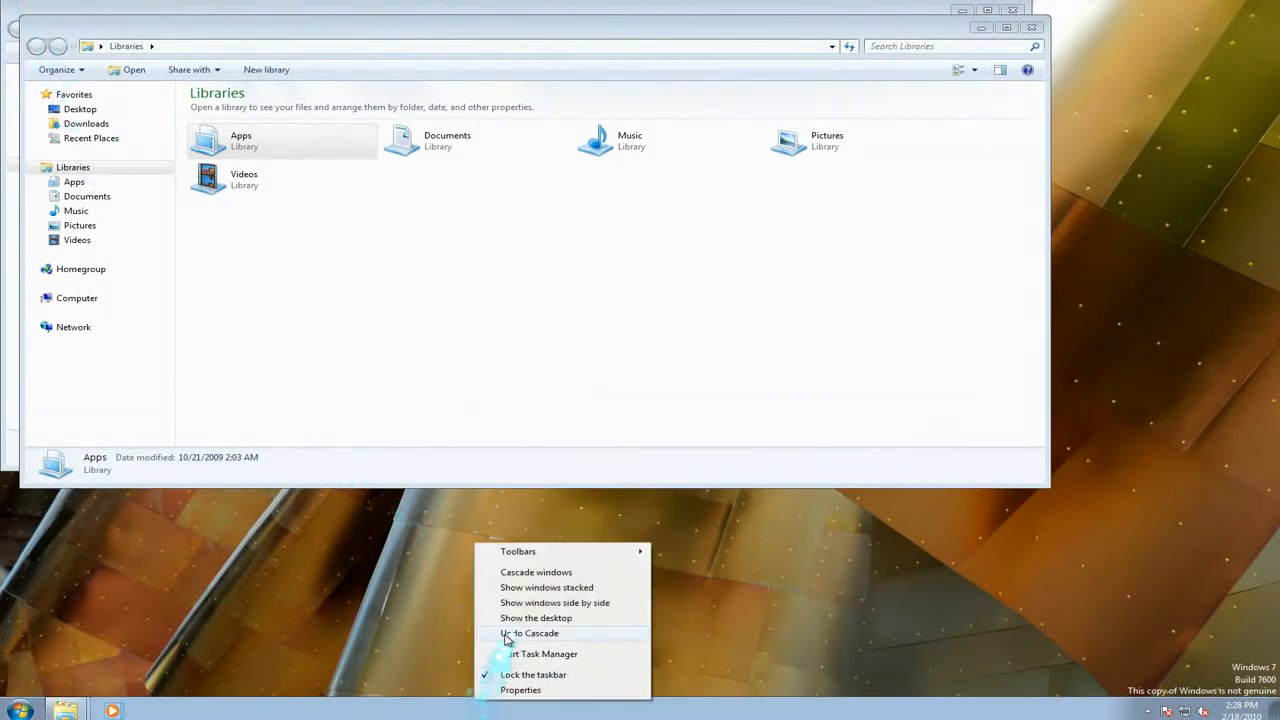
pyautogui.click(536, 571)
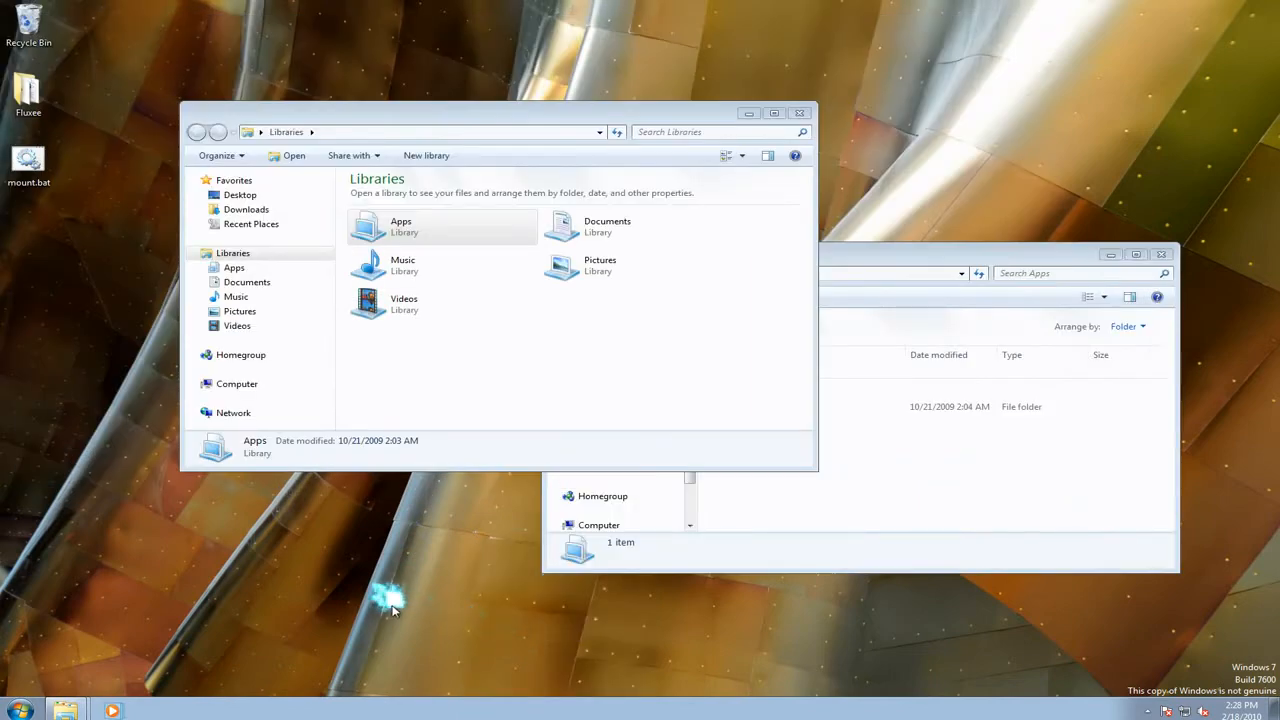
pyautogui.moveTo(398, 610)
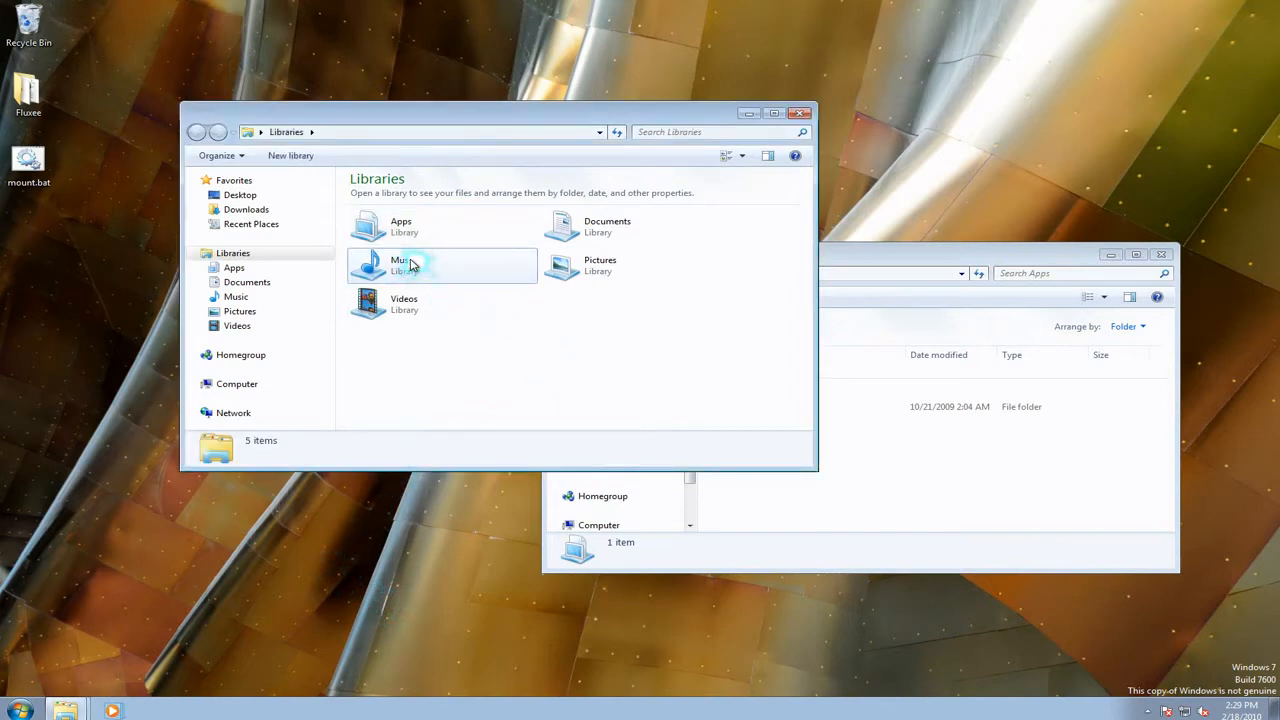
# Open the Music library in its own Explorer window and bring up the taskbar arrangement menu
pyautogui.doubleClick(400, 264)
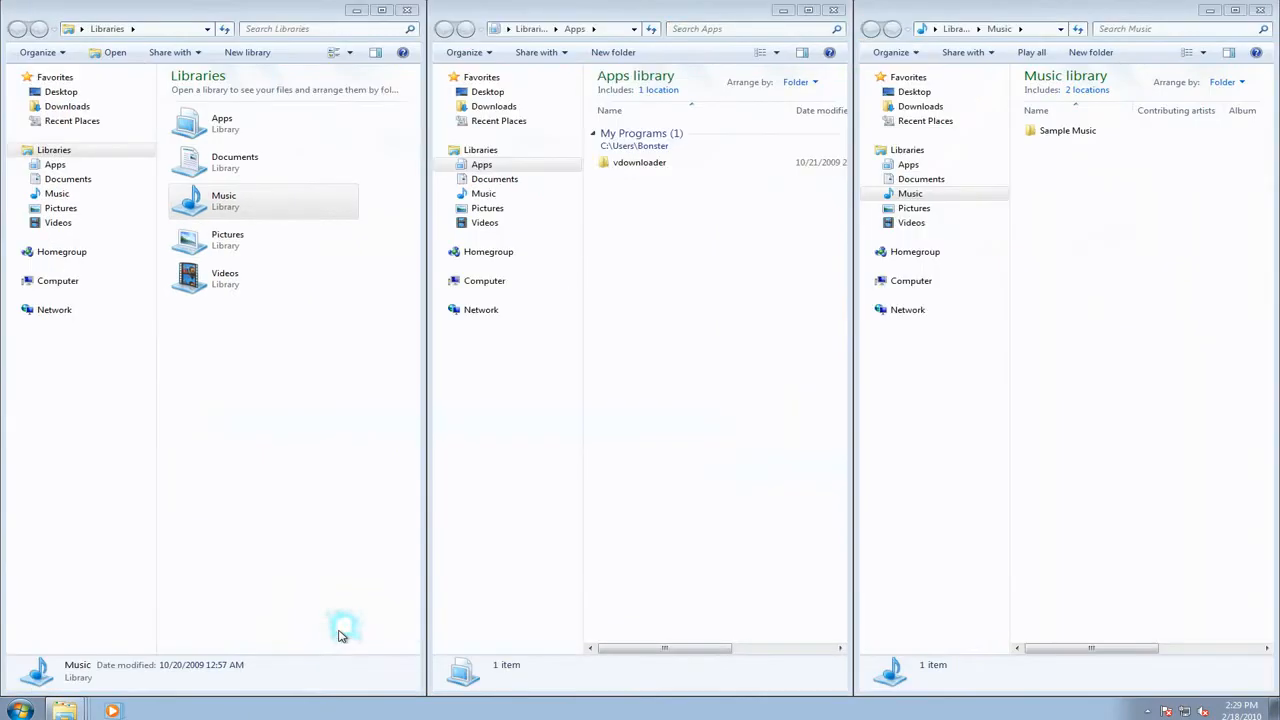
pyautogui.rightClick(335, 710)
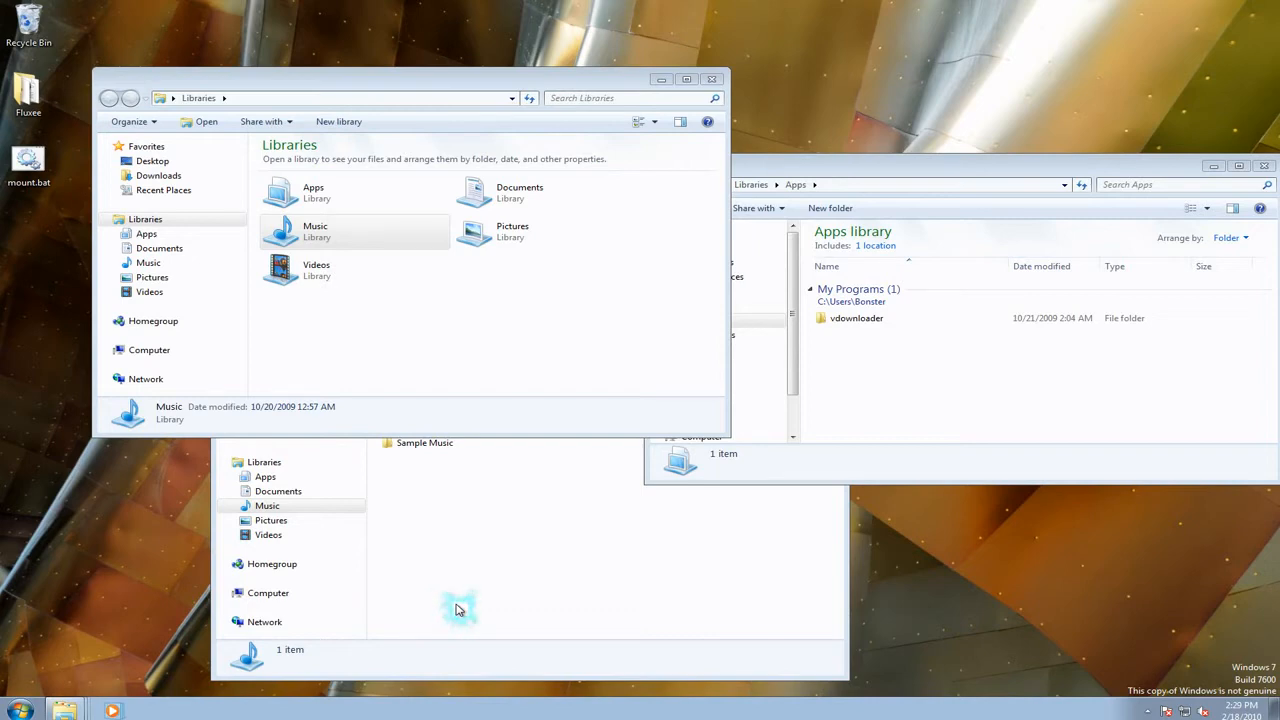
pyautogui.moveTo(462, 603)
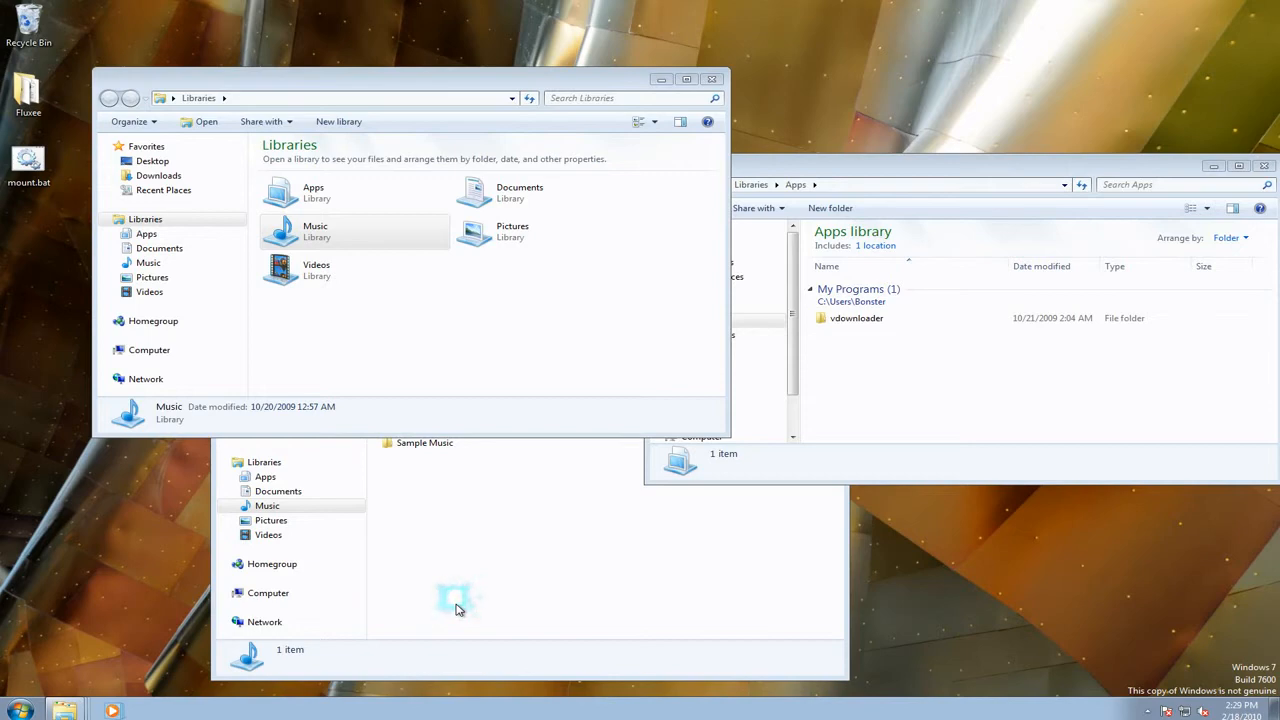
pyautogui.moveTo(455, 600)
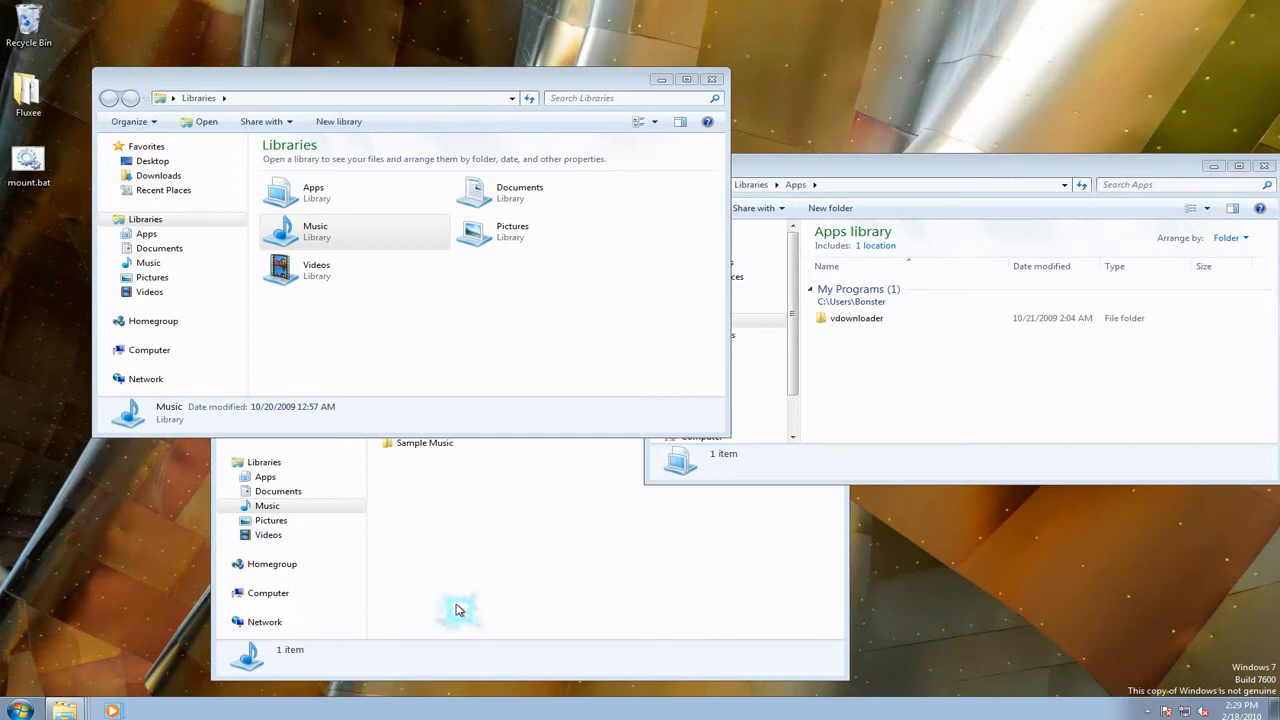
pyautogui.moveTo(460, 608)
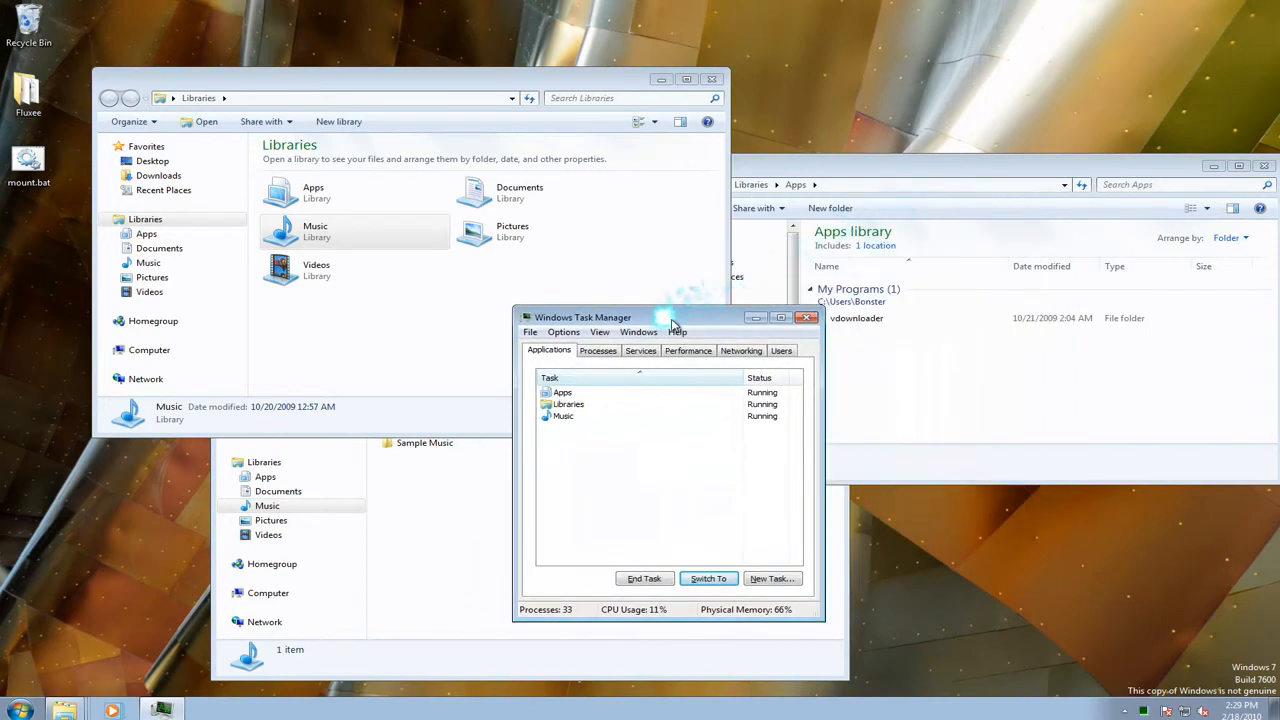
# Select Apps and Music in Task Manager's Applications list and tile them horizontally
pyautogui.moveTo(672, 317); pyautogui.dragTo(662, 311)
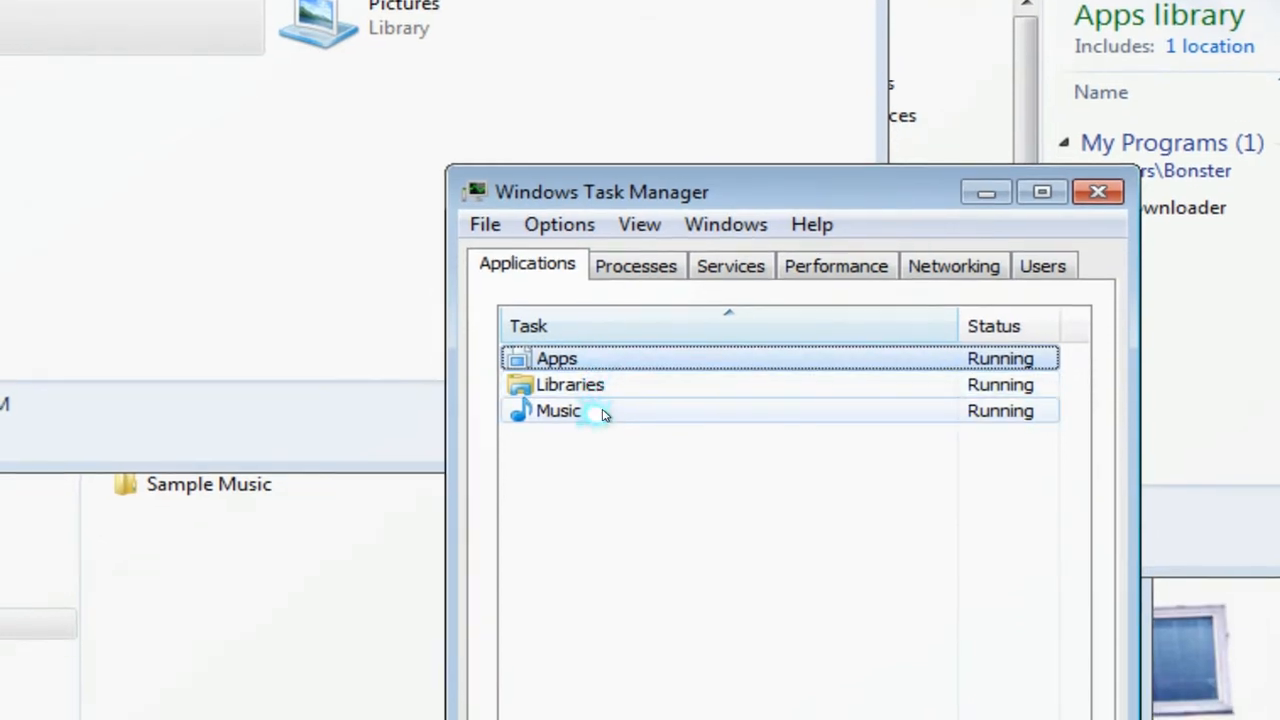
pyautogui.click(558, 410)
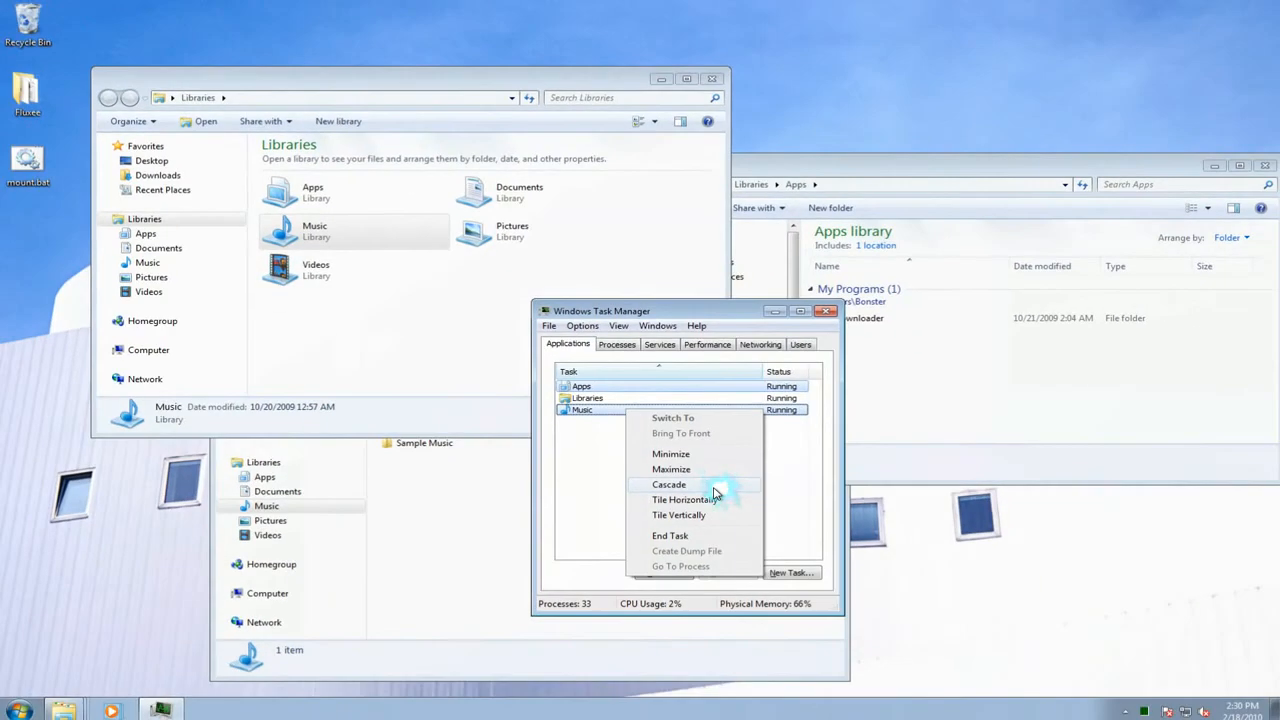
pyautogui.click(668, 484)
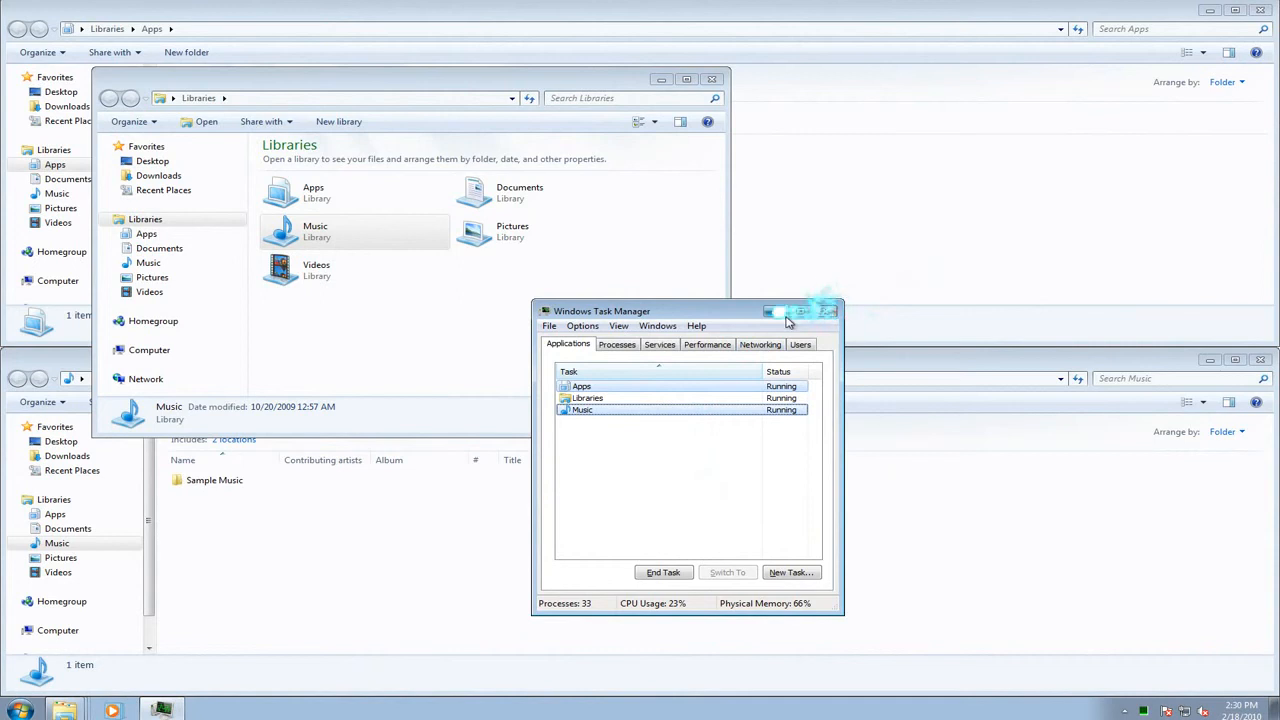
# Close Task Manager, leaving Apps and Music tiled top and bottom
pyautogui.click(827, 311)
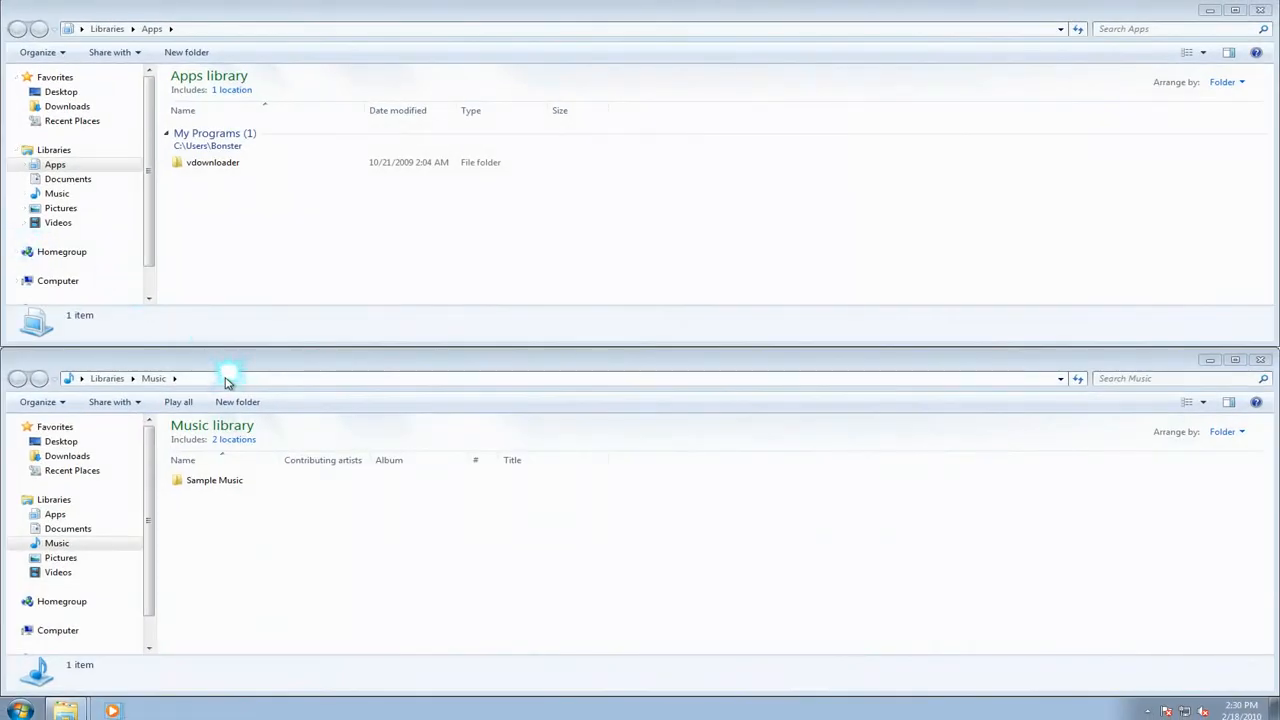
pyautogui.moveTo(470, 376)
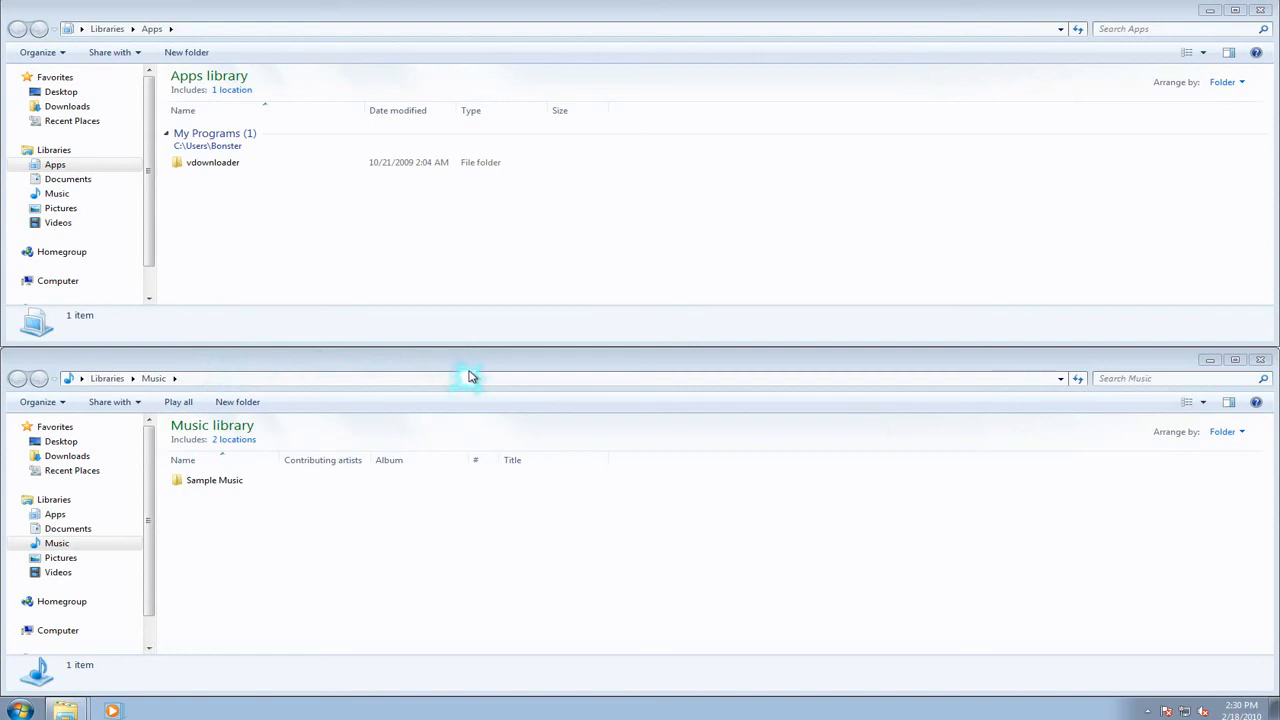
pyautogui.moveTo(472, 376)
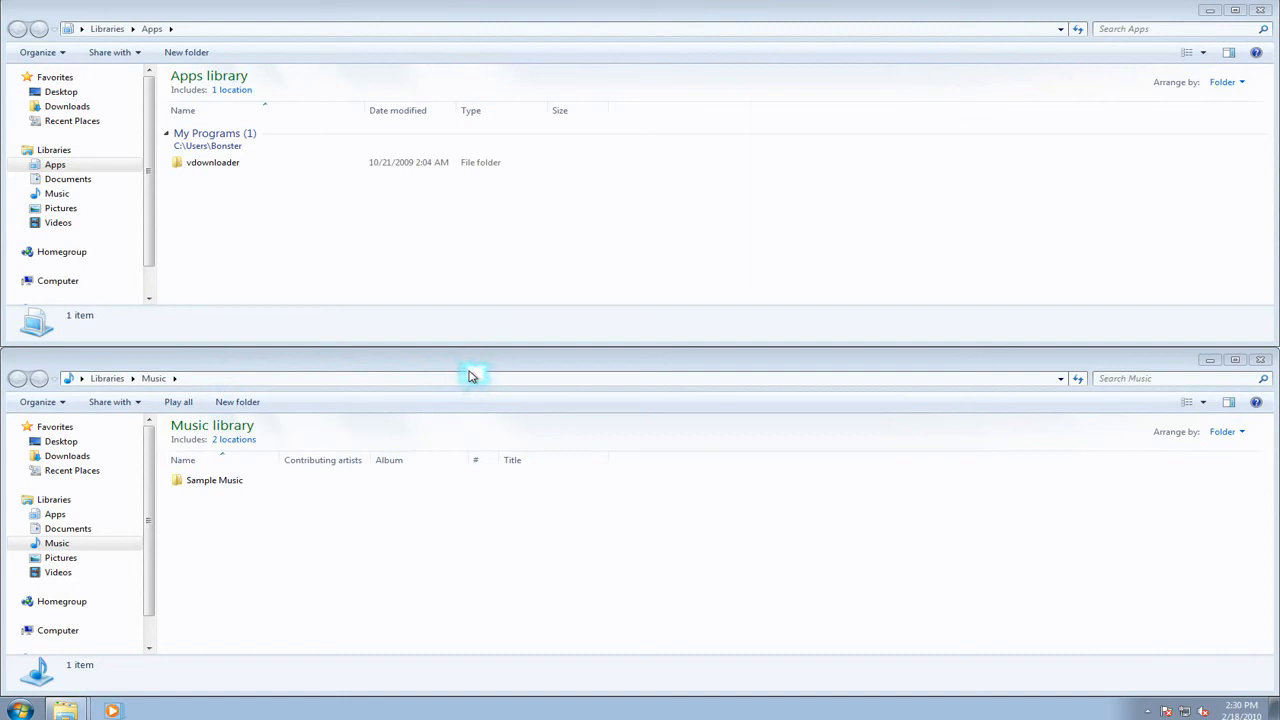